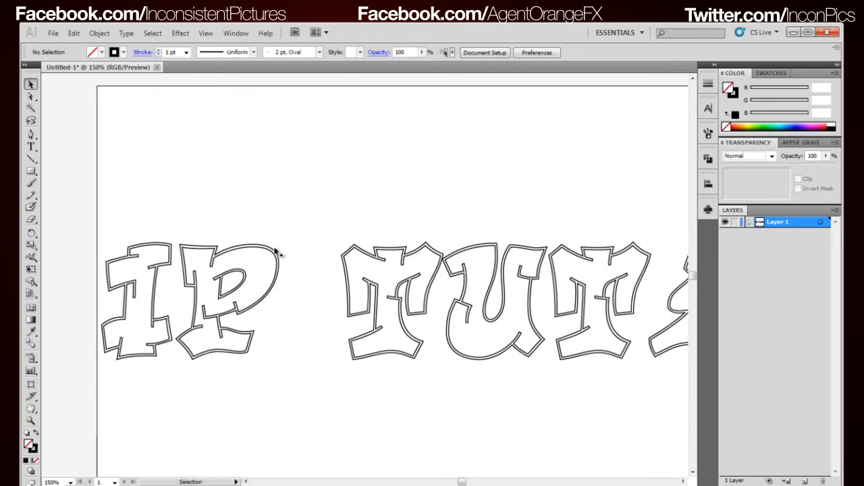
{"action": "mouse_move", "coordinate": [284, 256]}
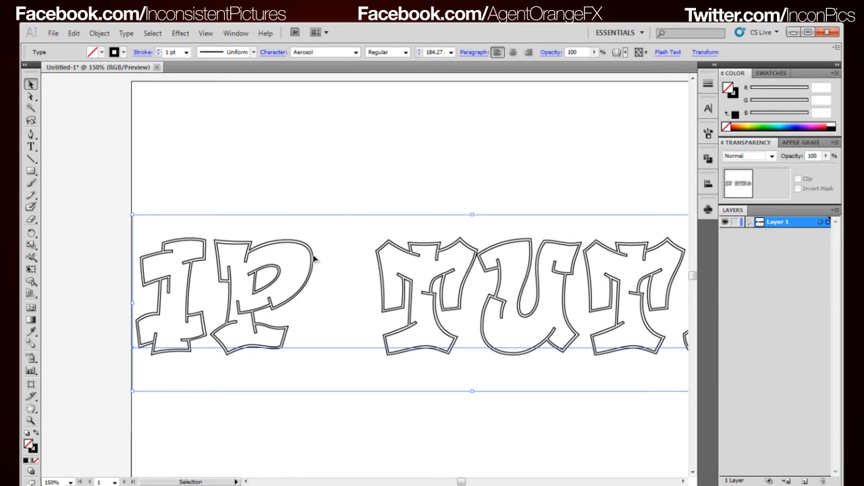
- Color the lettering red, draw a rectangle over the I, then recolor the lettering green
{"action": "left_click", "coordinate": [115, 52]}
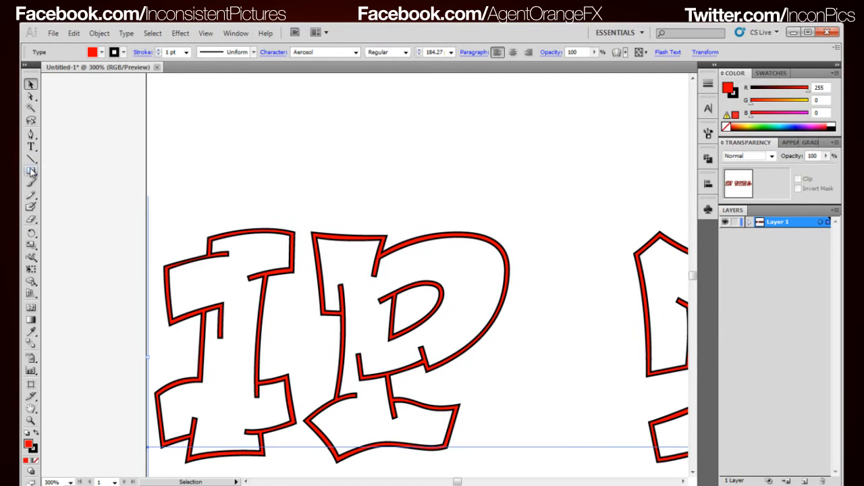
{"action": "left_click_drag", "start_coordinate": [205, 204], "coordinate": [324, 347]}
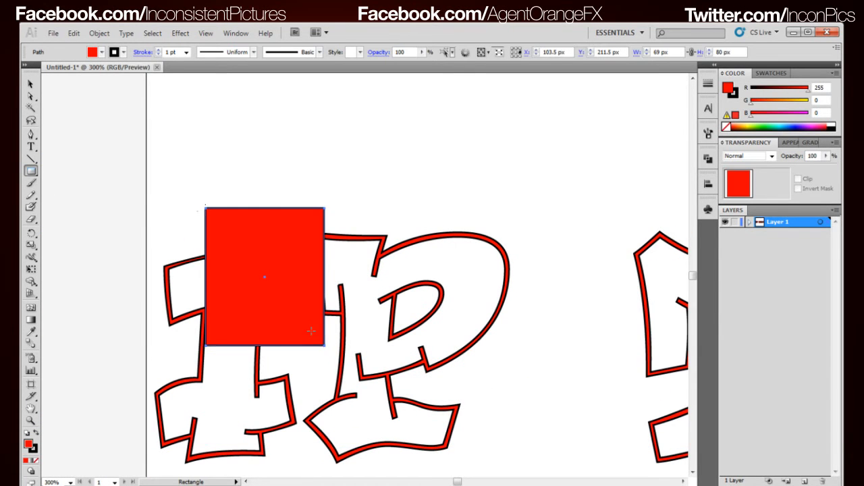
{"action": "left_click", "coordinate": [30, 84]}
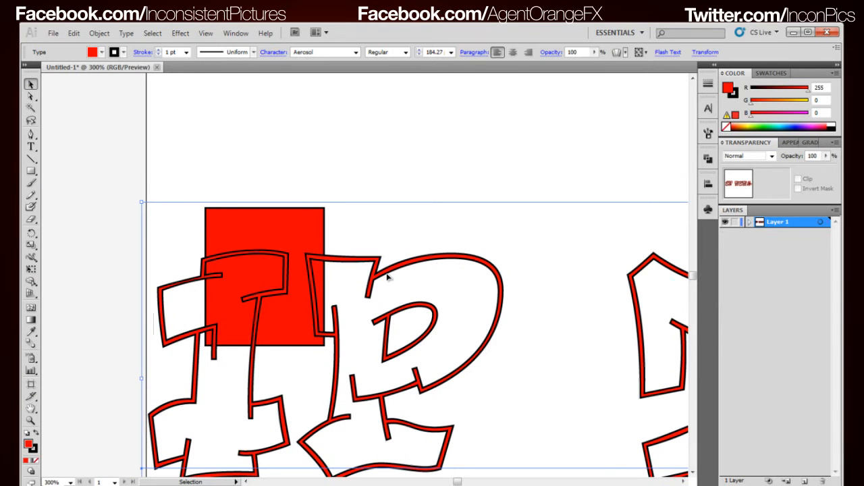
{"action": "left_click", "coordinate": [93, 52]}
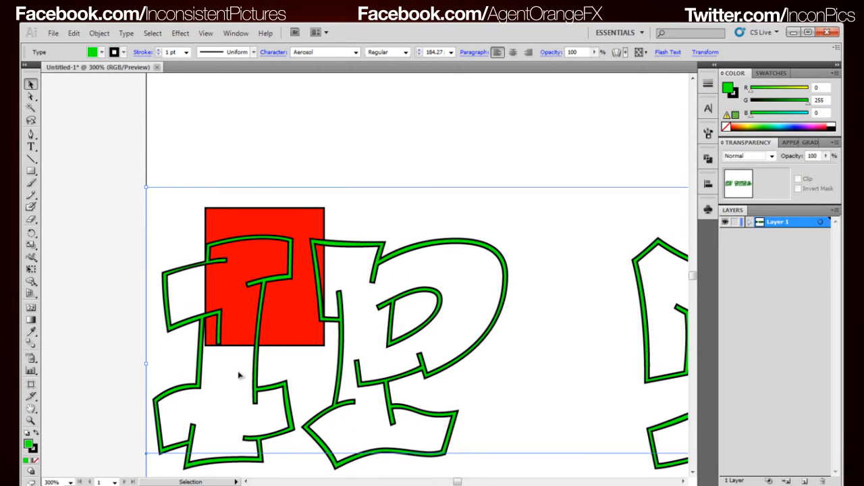
{"action": "mouse_move", "coordinate": [238, 338]}
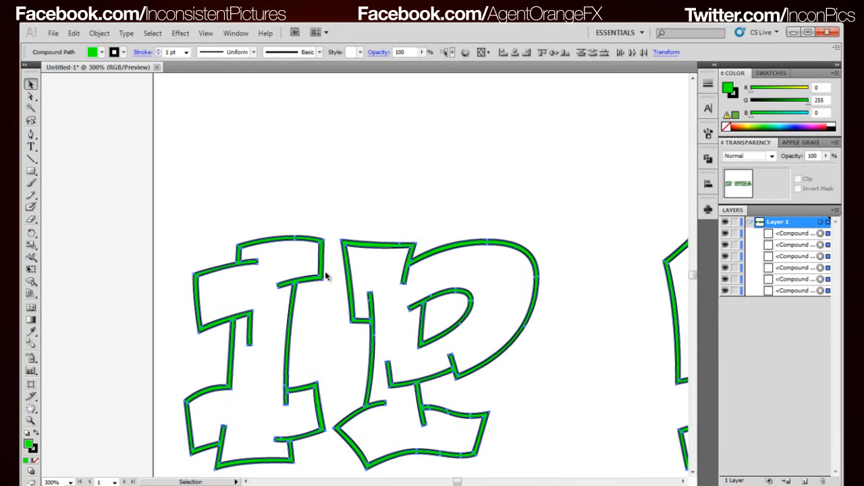
- Select the outlined letter I on its own and enter Isolation Mode on it
{"action": "left_click", "coordinate": [31, 95]}
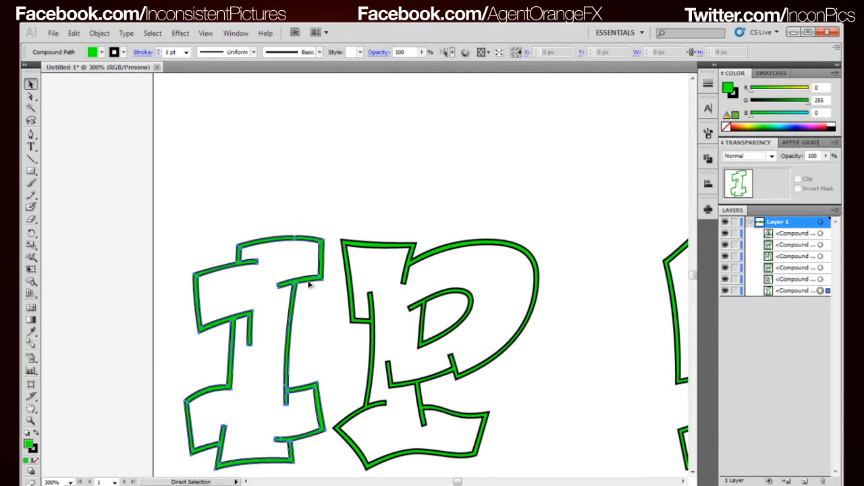
{"action": "left_click", "coordinate": [236, 328]}
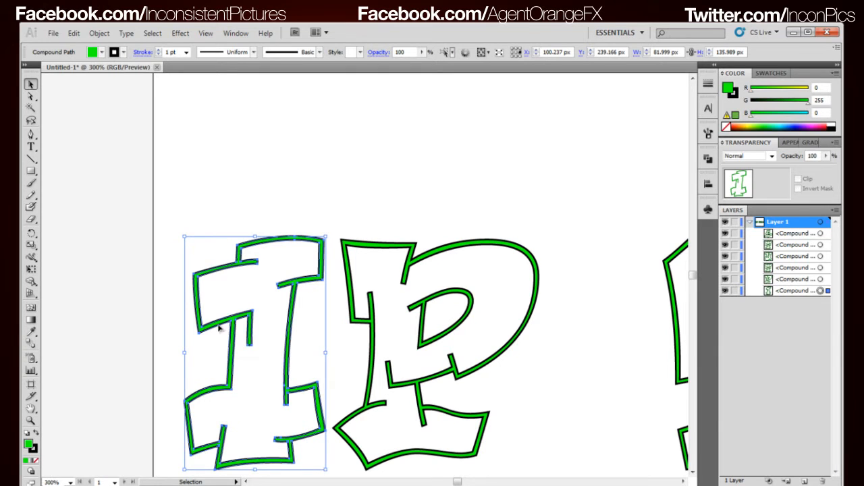
{"action": "left_click", "coordinate": [243, 142]}
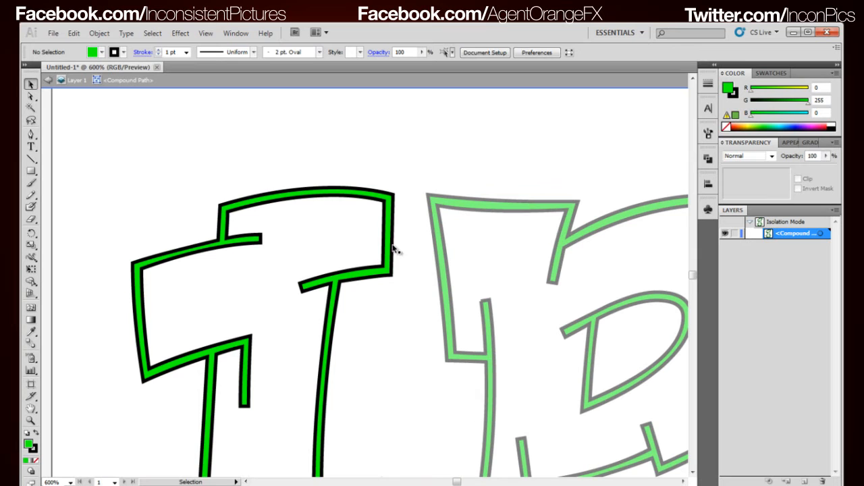
{"action": "left_click", "coordinate": [236, 304]}
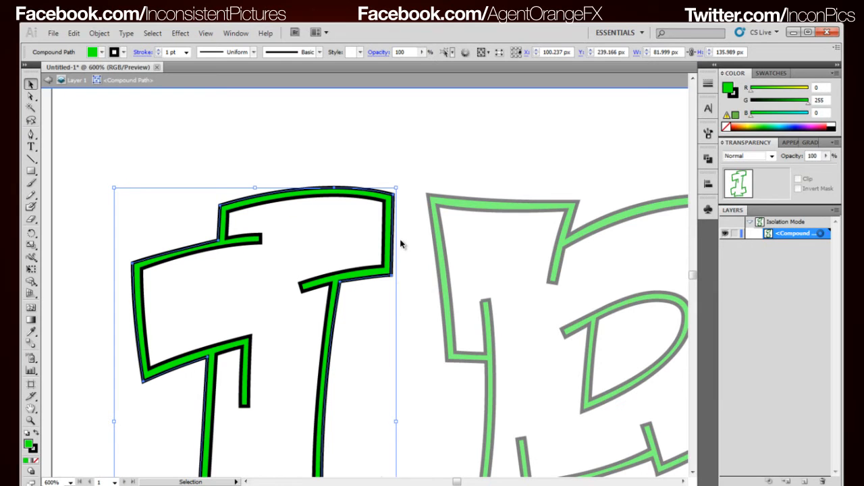
{"action": "left_click", "coordinate": [31, 94]}
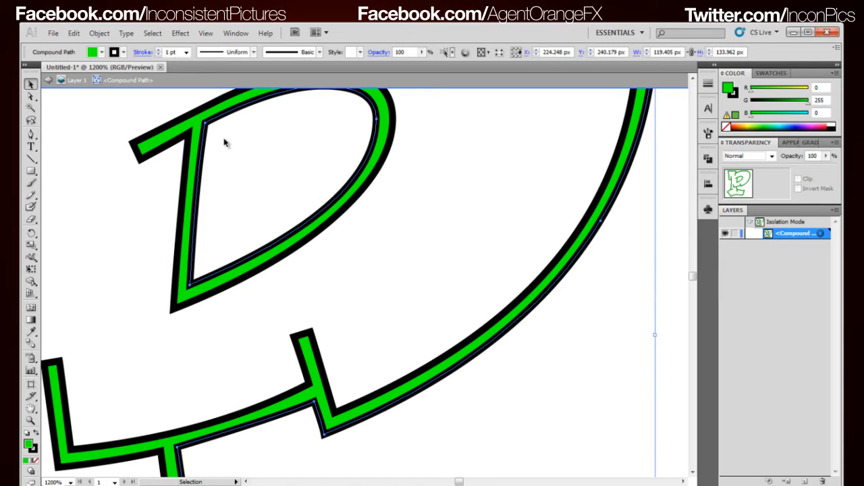
{"action": "mouse_move", "coordinate": [323, 221]}
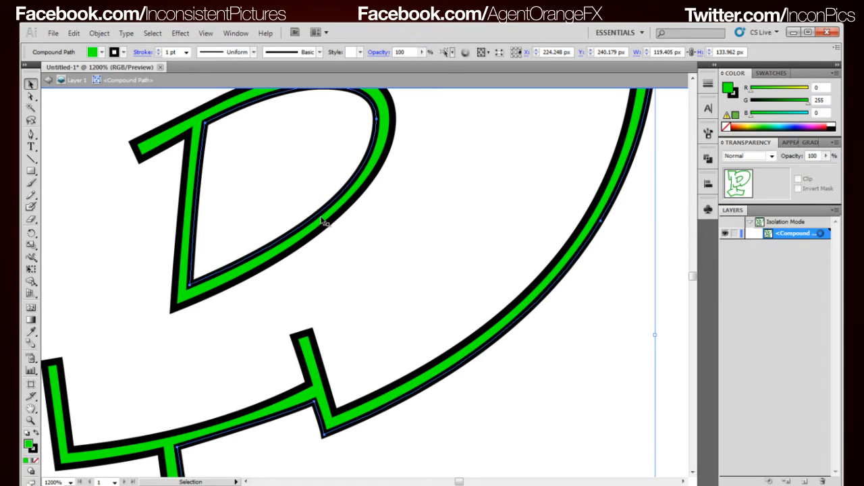
{"action": "mouse_move", "coordinate": [359, 241]}
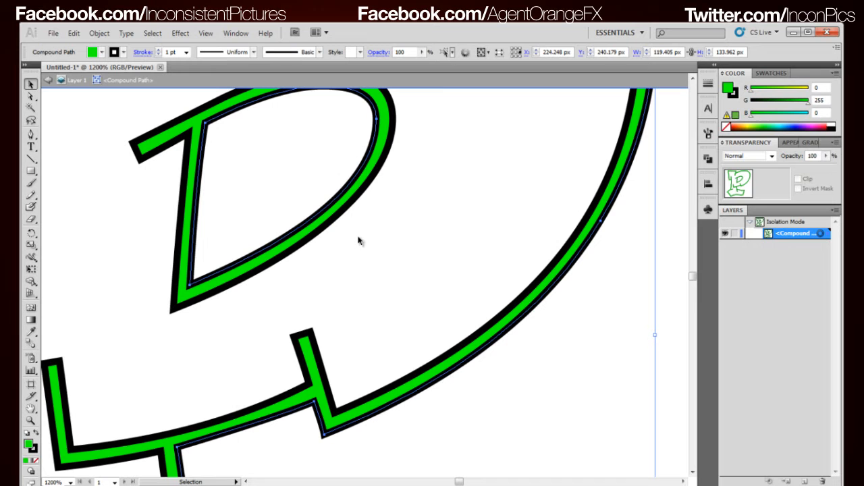
{"action": "mouse_move", "coordinate": [461, 294]}
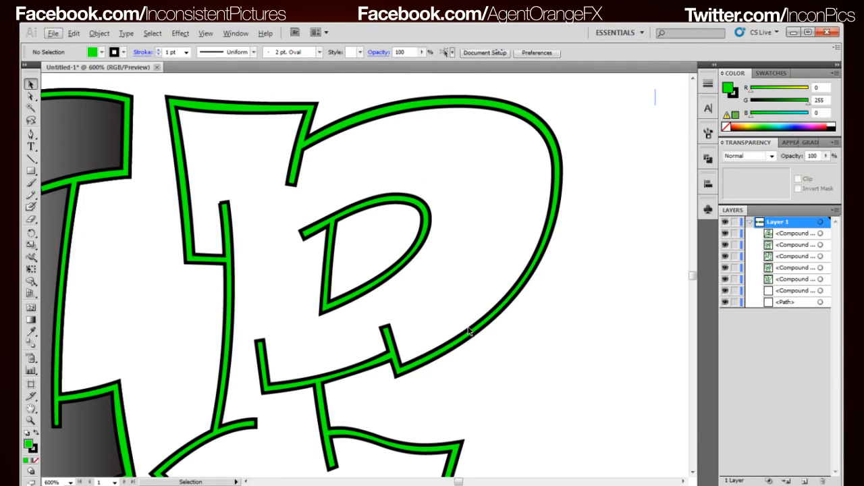
{"action": "mouse_move", "coordinate": [493, 350]}
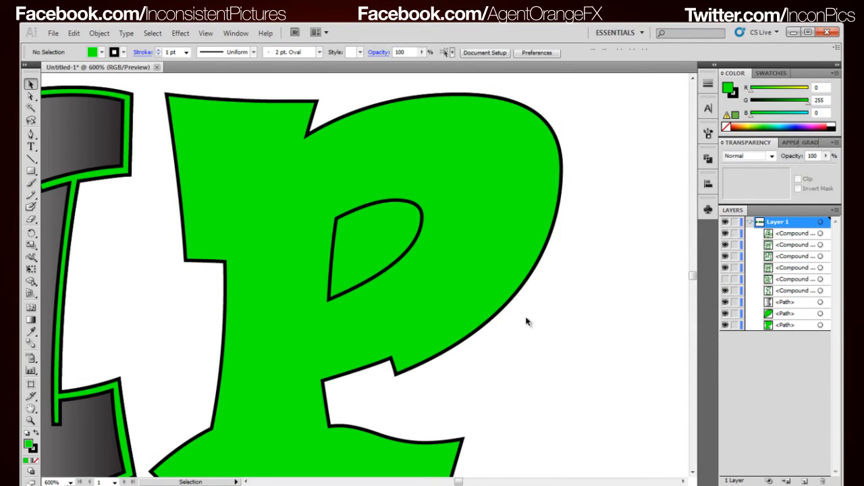
- Select the P with its inner counter and apply Pathfinder Minus Front
{"action": "left_click", "coordinate": [370, 252]}
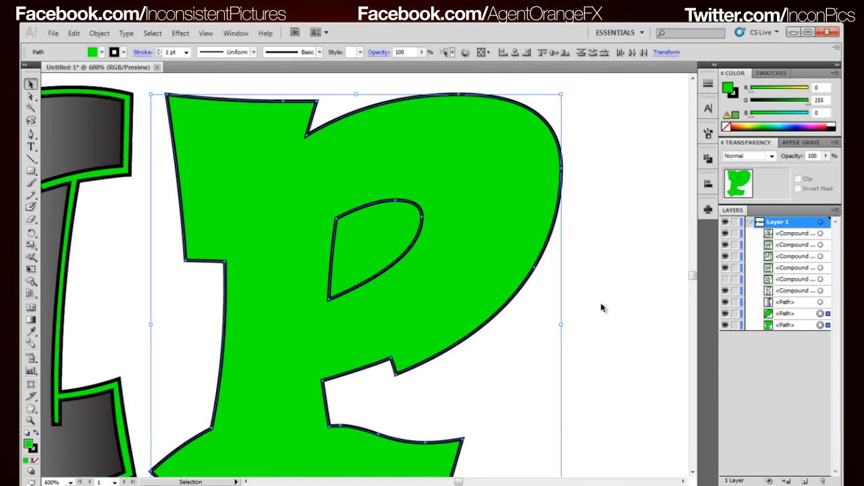
{"action": "left_click", "coordinate": [375, 249]}
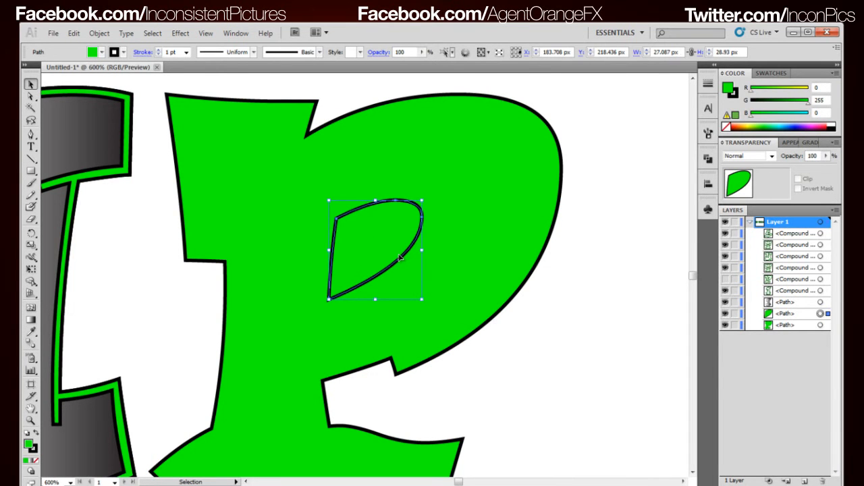
{"action": "left_click", "coordinate": [498, 335]}
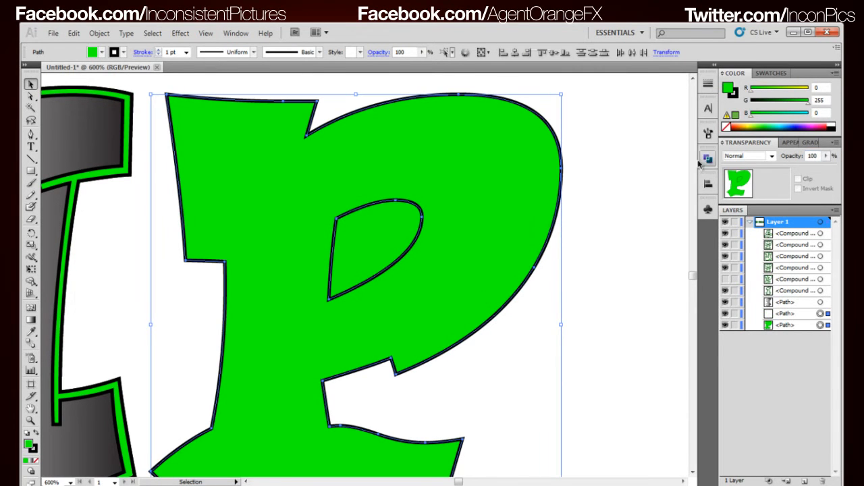
{"action": "left_click", "coordinate": [707, 158]}
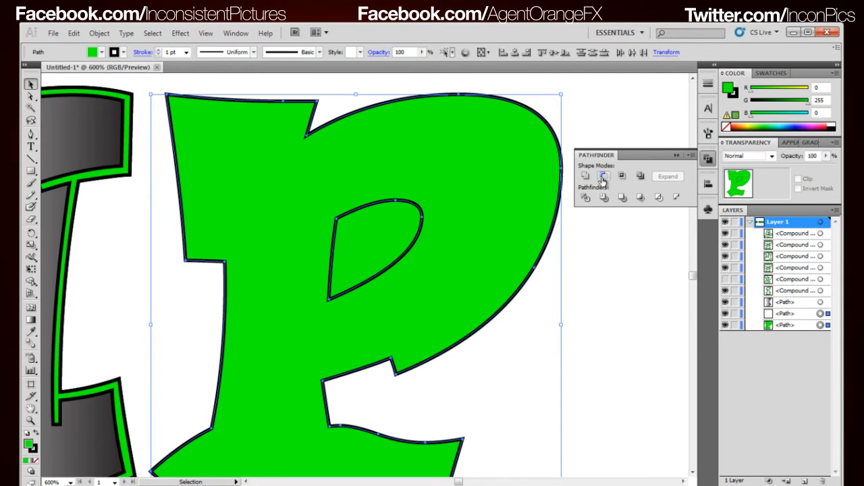
{"action": "mouse_move", "coordinate": [604, 177]}
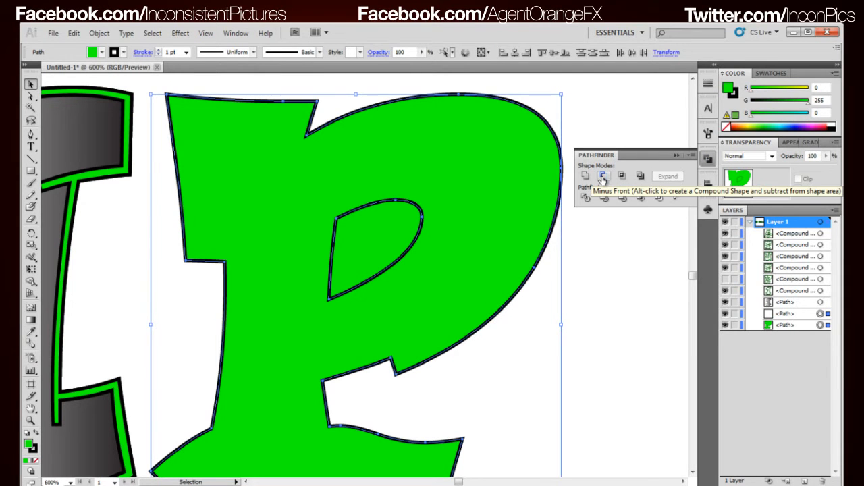
{"action": "left_click", "coordinate": [604, 176]}
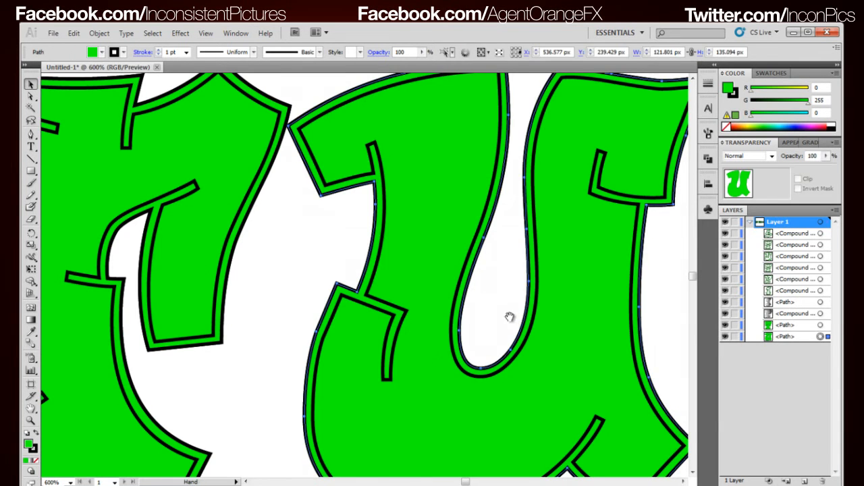
- Pan the artboard to bring the TU letters into view
{"action": "left_click_drag", "start_coordinate": [510, 317], "coordinate": [326, 294]}
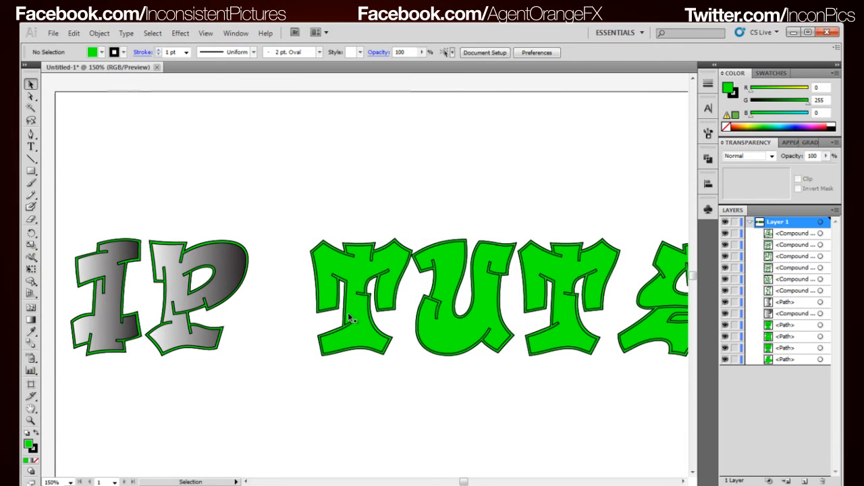
- Select the whole outer outline shape of the letter I
{"action": "left_click", "coordinate": [358, 297]}
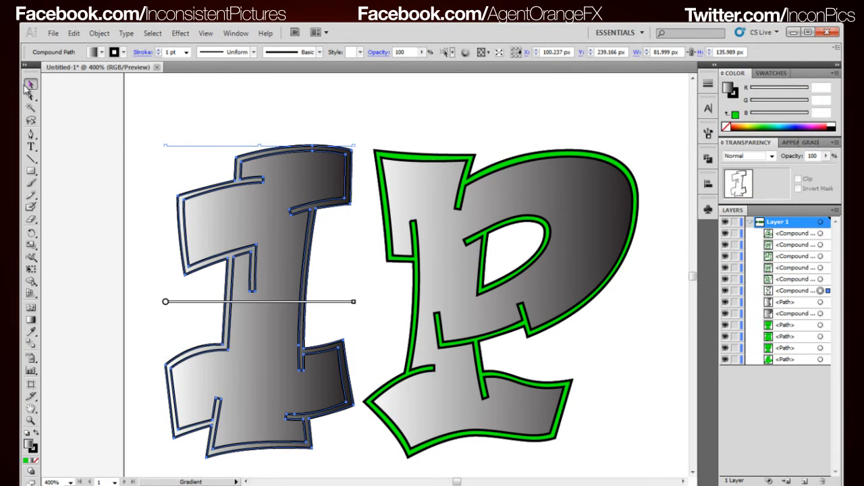
{"action": "left_click", "coordinate": [31, 84]}
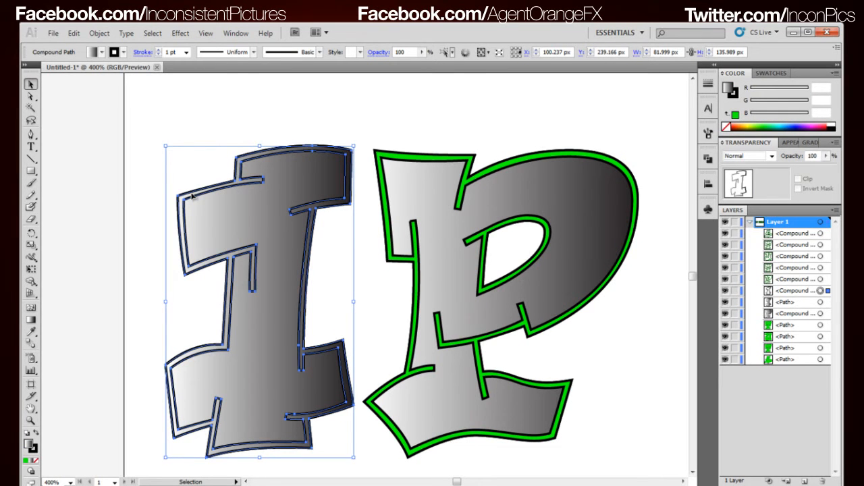
{"action": "mouse_move", "coordinate": [252, 92]}
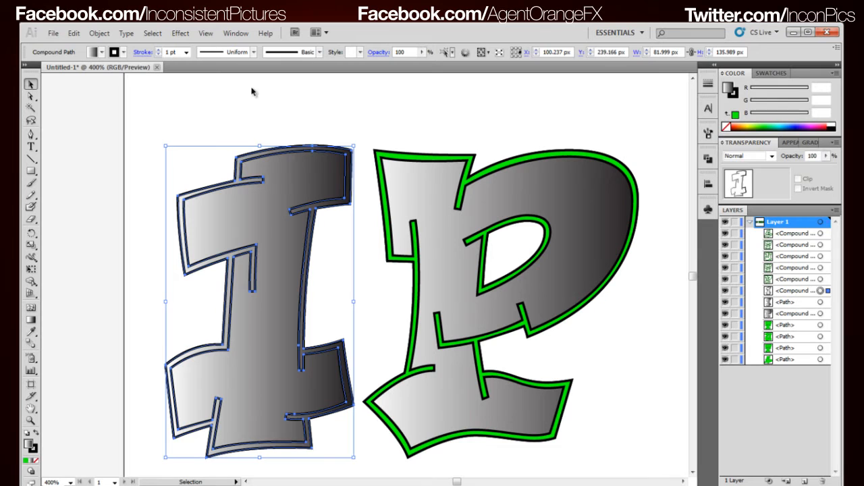
{"action": "mouse_move", "coordinate": [132, 103]}
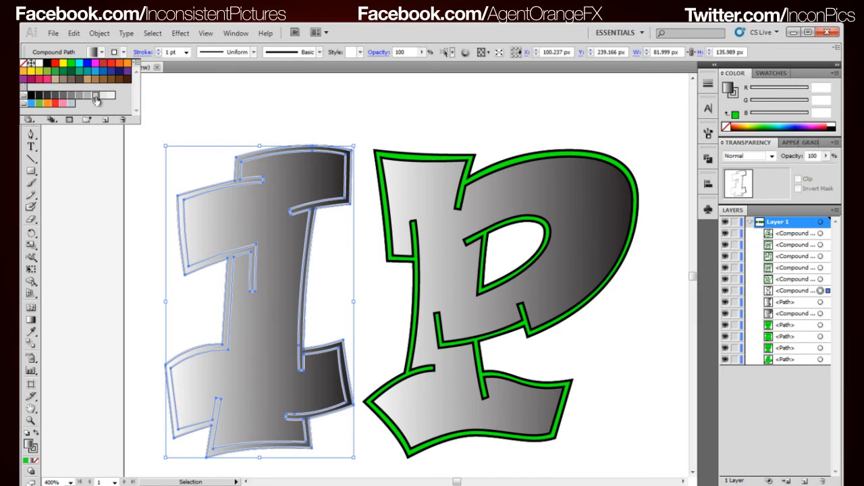
- Fill the I's inner shape with a reversed radial gradient ending in light blue
{"action": "left_click", "coordinate": [233, 115]}
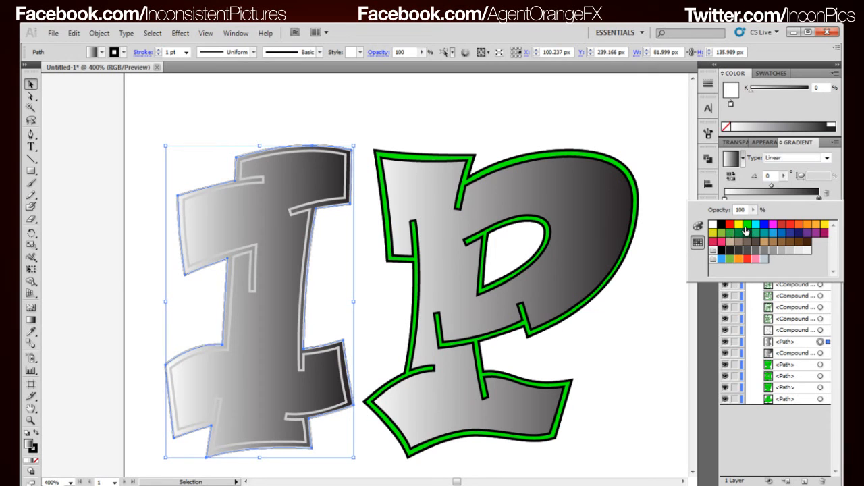
{"action": "mouse_move", "coordinate": [773, 232]}
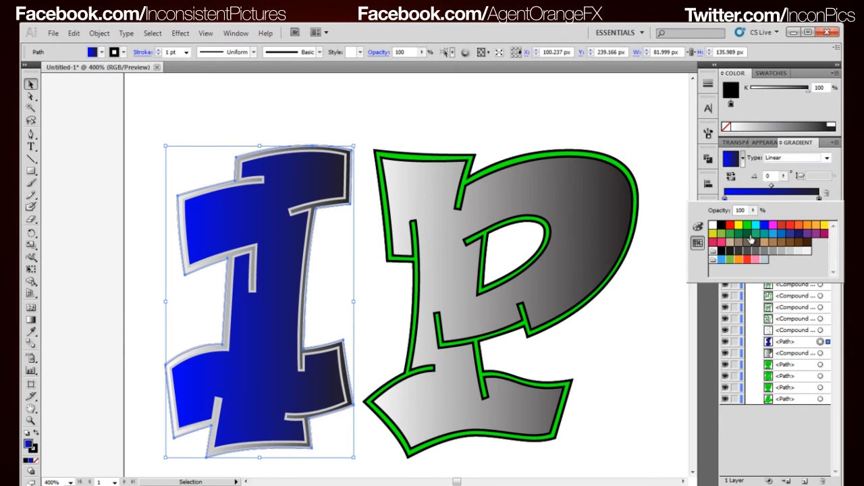
{"action": "left_click", "coordinate": [750, 238]}
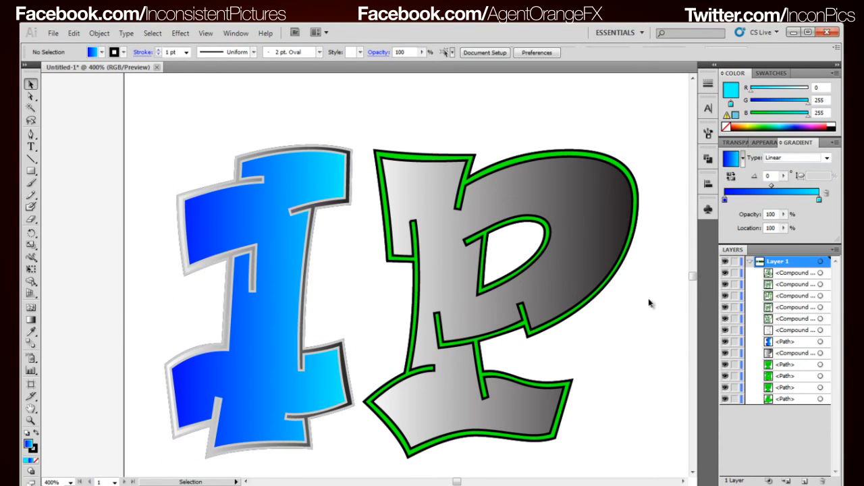
{"action": "left_click", "coordinate": [826, 157]}
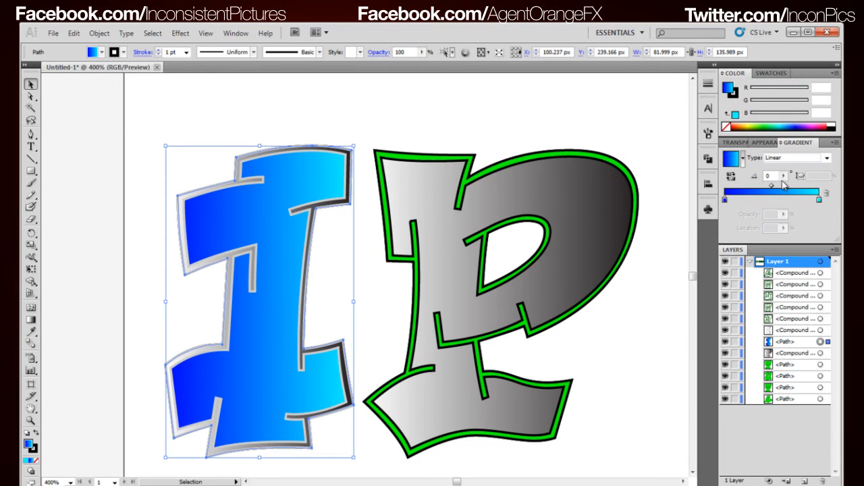
{"action": "left_click", "coordinate": [796, 157]}
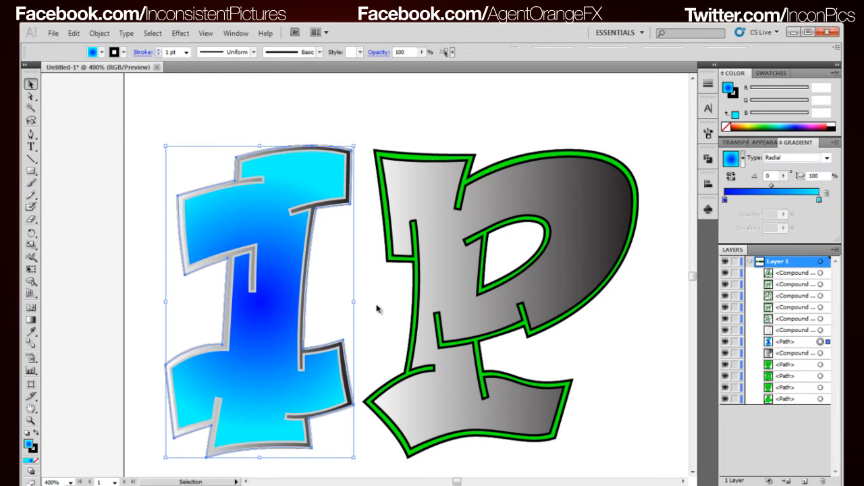
{"action": "left_click", "coordinate": [523, 216]}
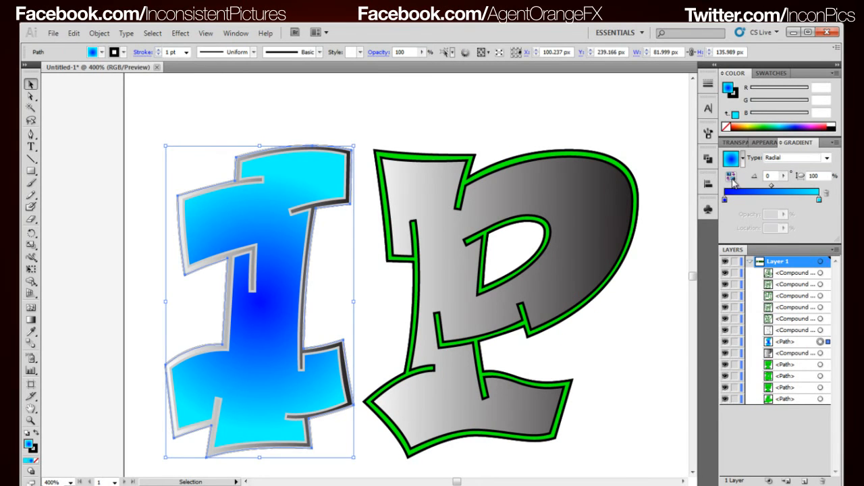
{"action": "mouse_move", "coordinate": [733, 184]}
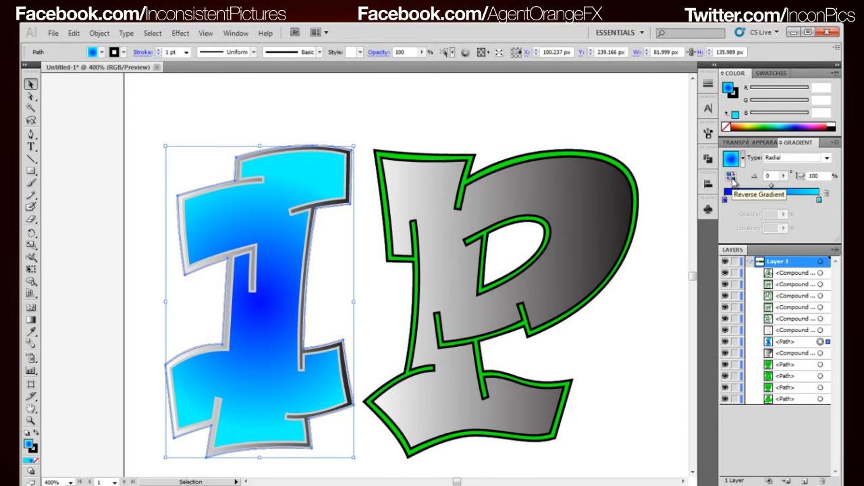
{"action": "left_click", "coordinate": [340, 291]}
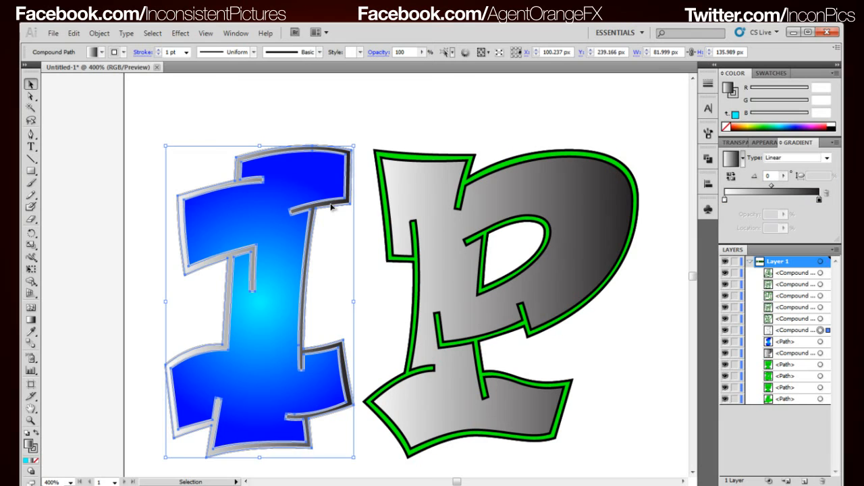
{"action": "mouse_move", "coordinate": [428, 231]}
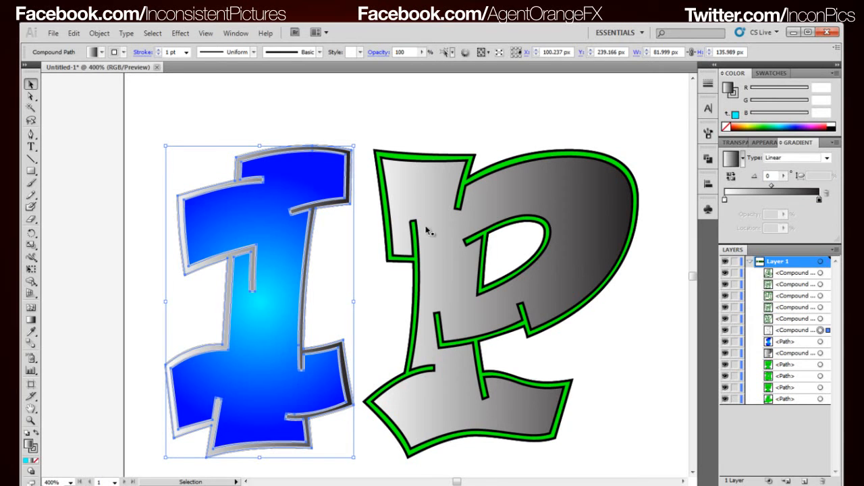
{"action": "mouse_move", "coordinate": [527, 231]}
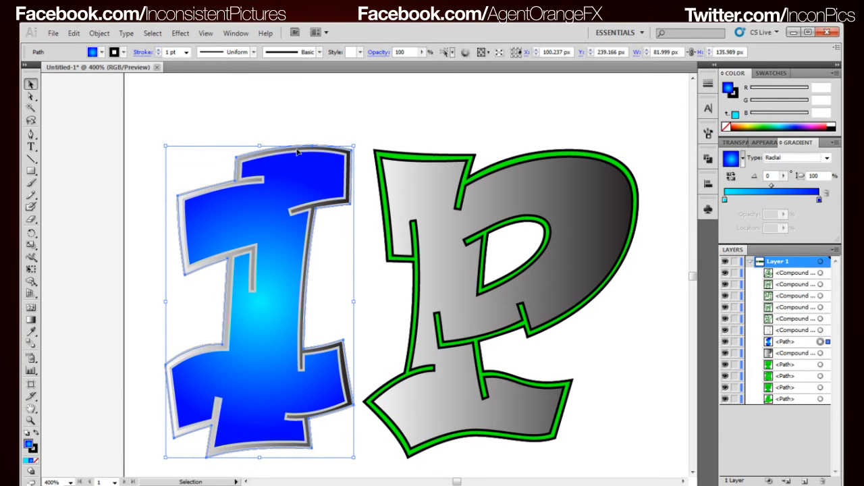
{"action": "mouse_move", "coordinate": [215, 101]}
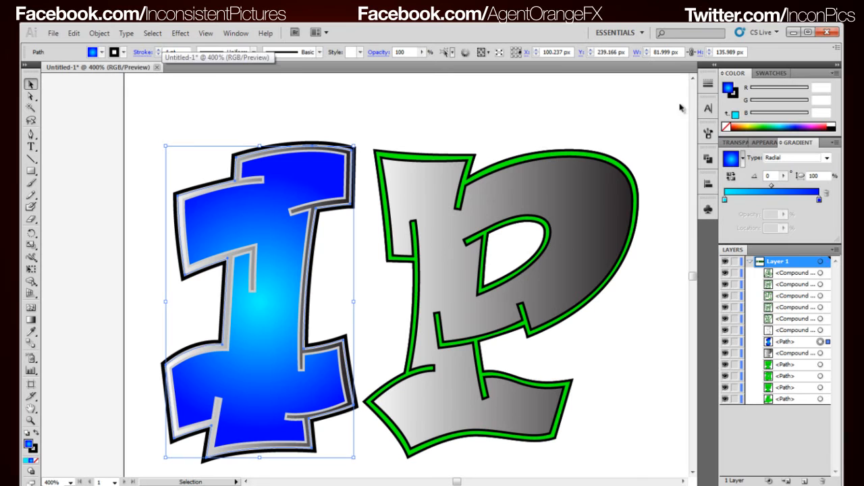
- Align the I's black stroke to the outside of the letter edge
{"action": "left_click", "coordinate": [143, 52]}
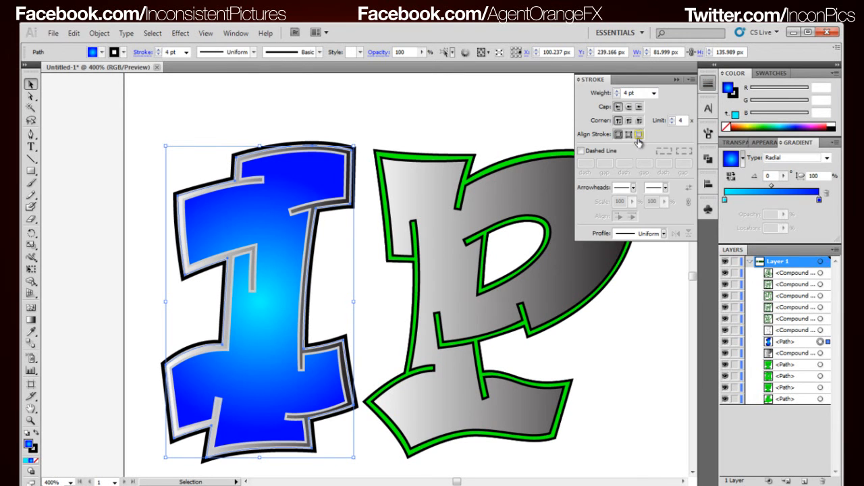
{"action": "left_click", "coordinate": [638, 133]}
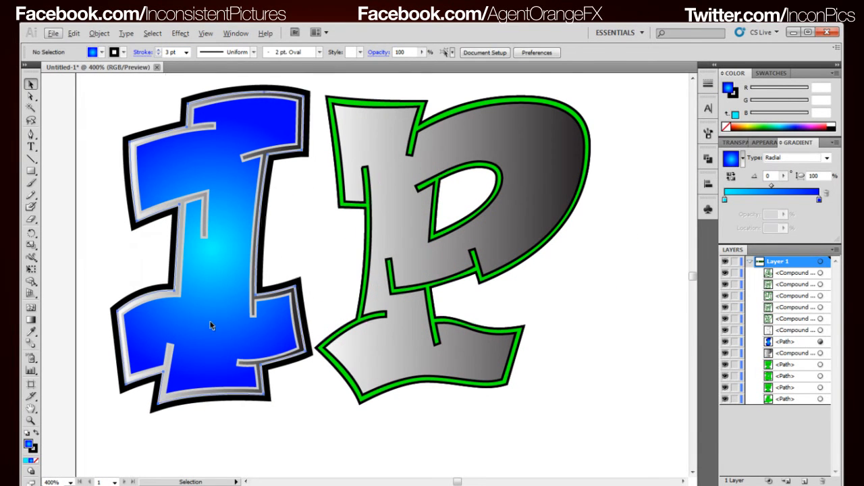
- Apply a Drop Shadow effect to the letter I
{"action": "left_click", "coordinate": [211, 326]}
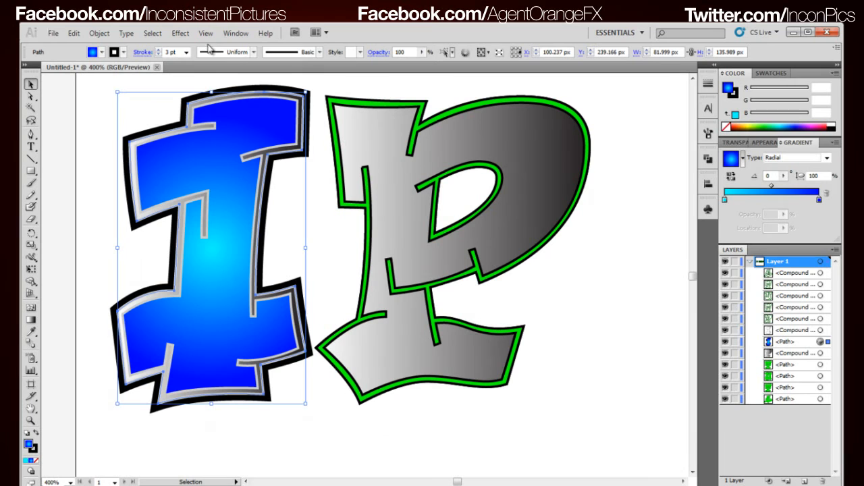
{"action": "left_click", "coordinate": [180, 33]}
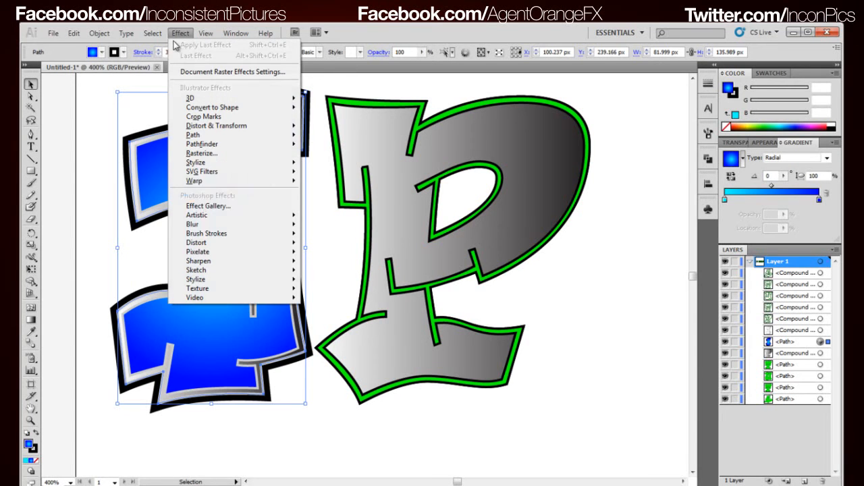
{"action": "mouse_move", "coordinate": [216, 162]}
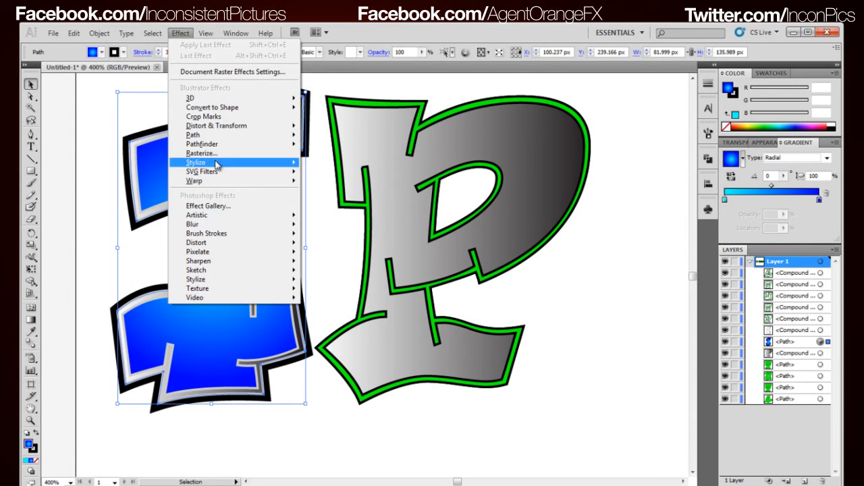
{"action": "left_click", "coordinate": [195, 162]}
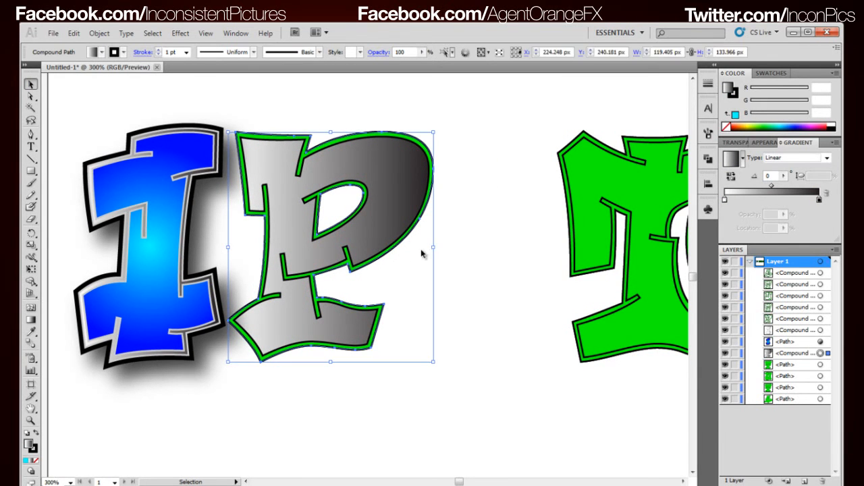
- Select the letter P and its green-outlined shape for styling
{"action": "left_click", "coordinate": [486, 418]}
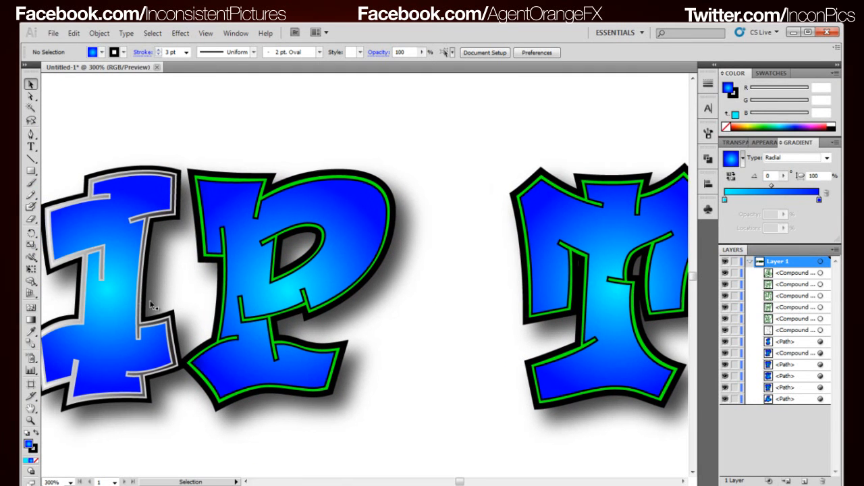
{"action": "mouse_move", "coordinate": [246, 314]}
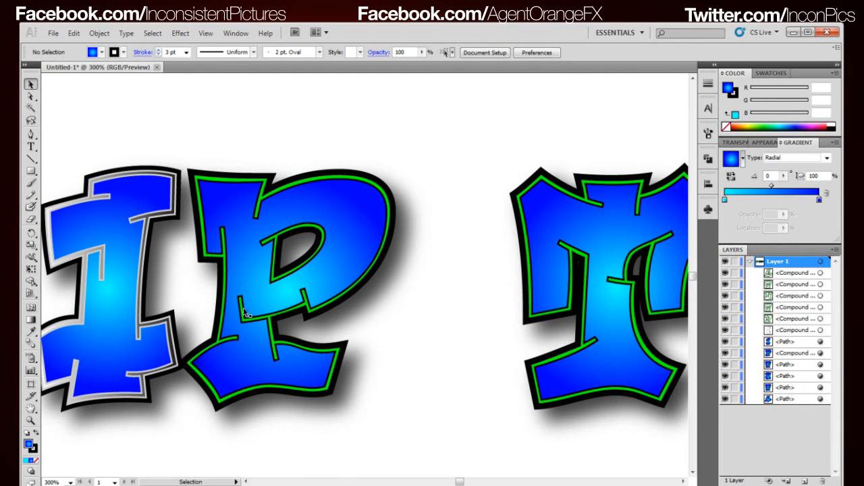
{"action": "left_click", "coordinate": [797, 330]}
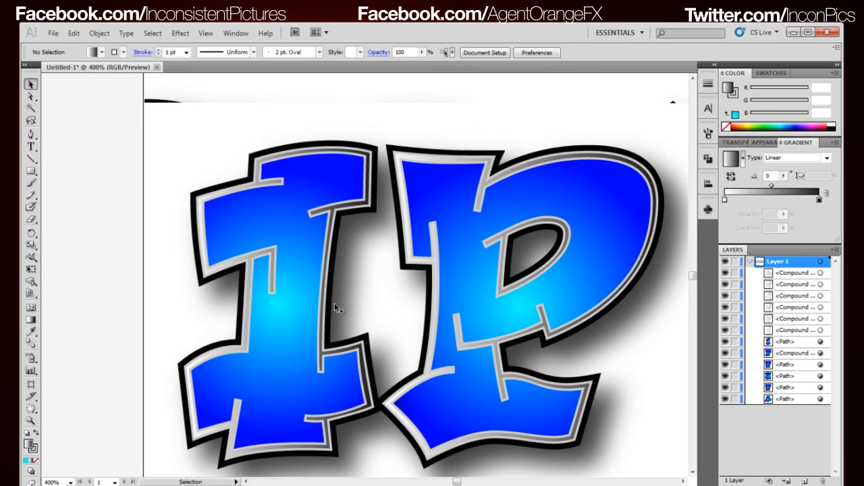
- Select the I letter shape and adjust its gradient settings
{"action": "left_click", "coordinate": [284, 304]}
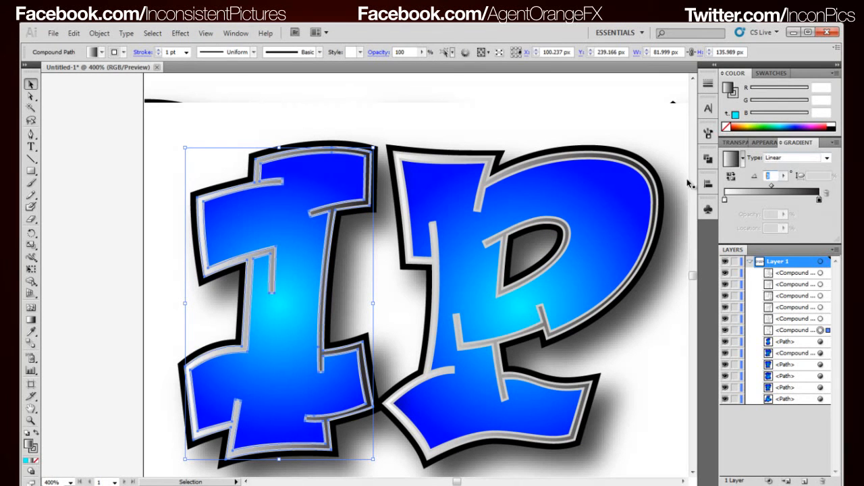
{"action": "left_click", "coordinate": [523, 130]}
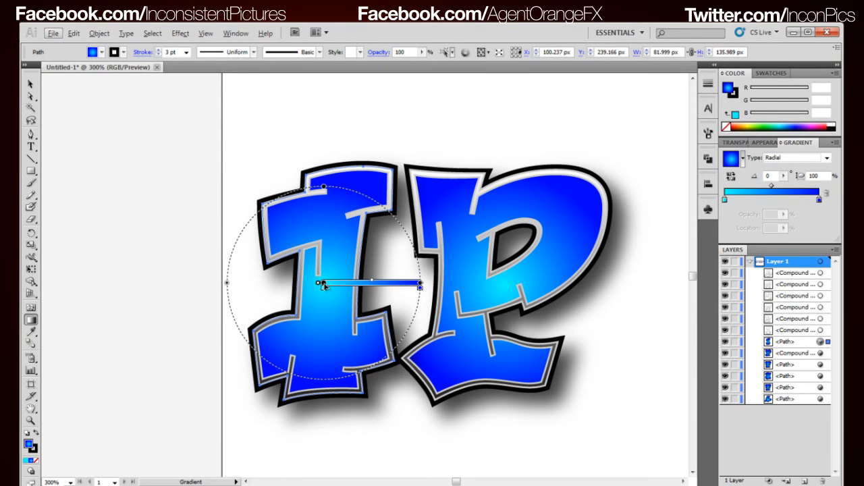
- Drag new radial gradient centres inside the I, P, U and second T letters
{"action": "left_click_drag", "start_coordinate": [324, 284], "coordinate": [328, 248]}
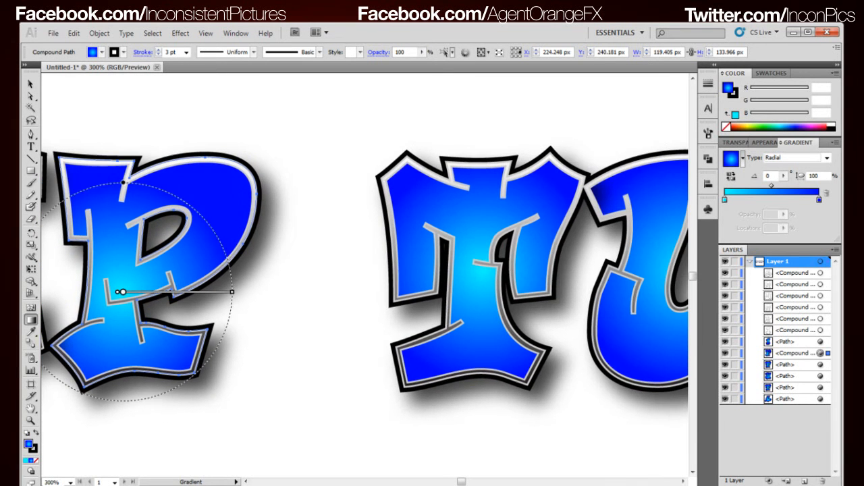
{"action": "left_click", "coordinate": [493, 270]}
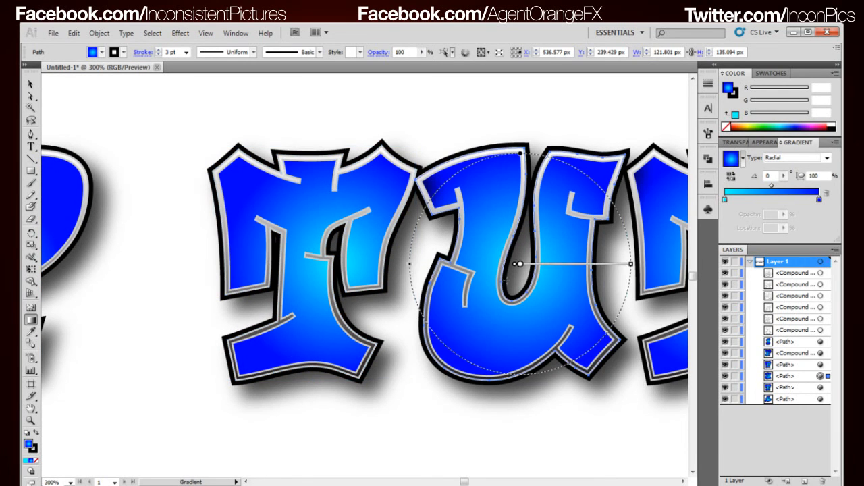
{"action": "left_click_drag", "start_coordinate": [520, 264], "coordinate": [490, 238]}
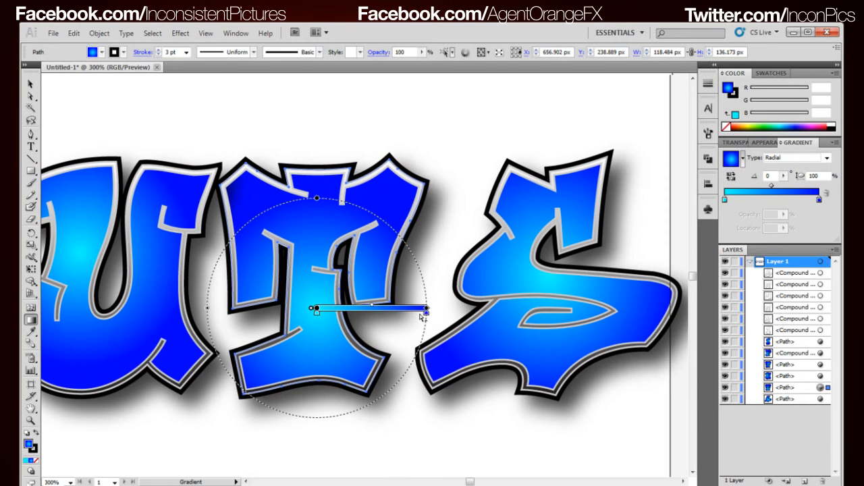
{"action": "left_click_drag", "start_coordinate": [316, 308], "coordinate": [547, 277]}
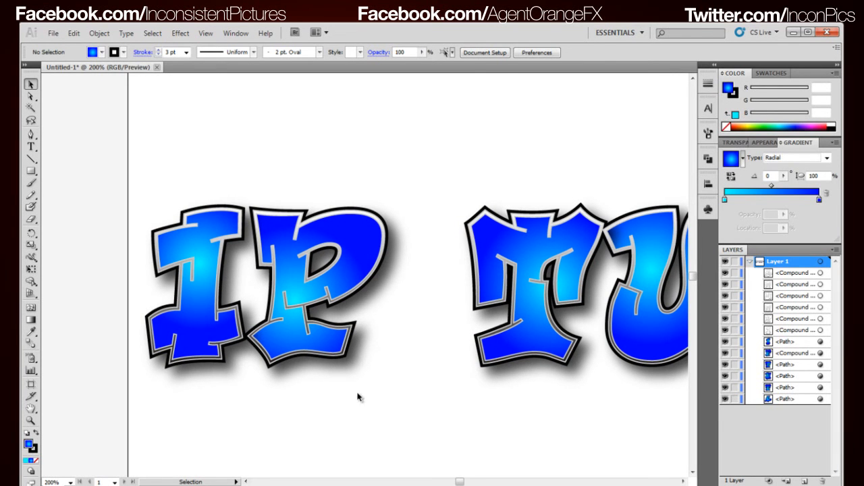
- Select the I letter's shapes to group them
{"action": "left_click", "coordinate": [196, 283]}
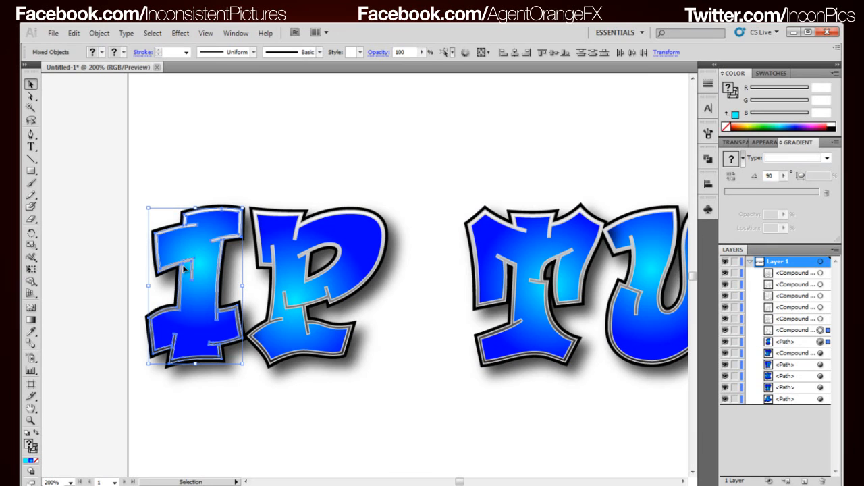
{"action": "mouse_move", "coordinate": [194, 270]}
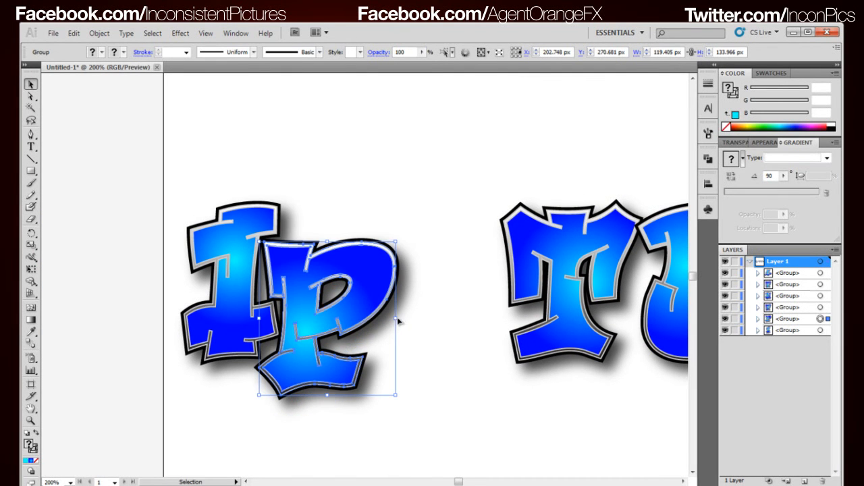
- Move the P group so it overlaps the I
{"action": "left_click_drag", "start_coordinate": [327, 318], "coordinate": [318, 307]}
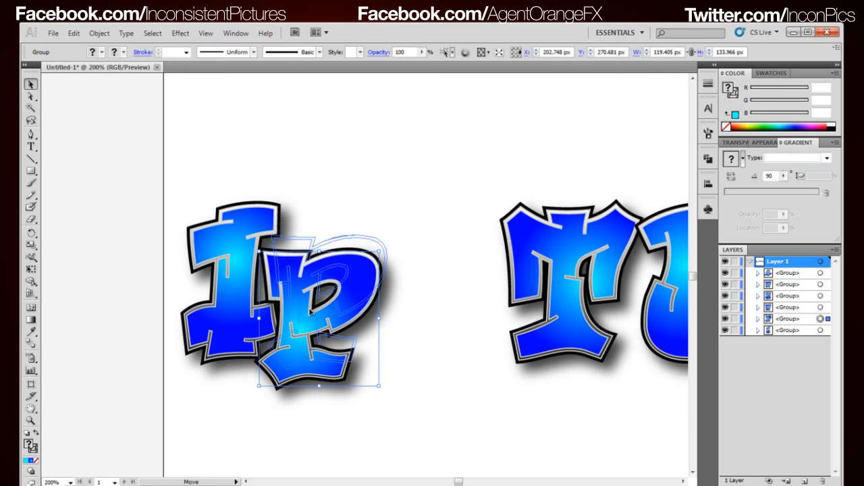
{"action": "left_click", "coordinate": [422, 361]}
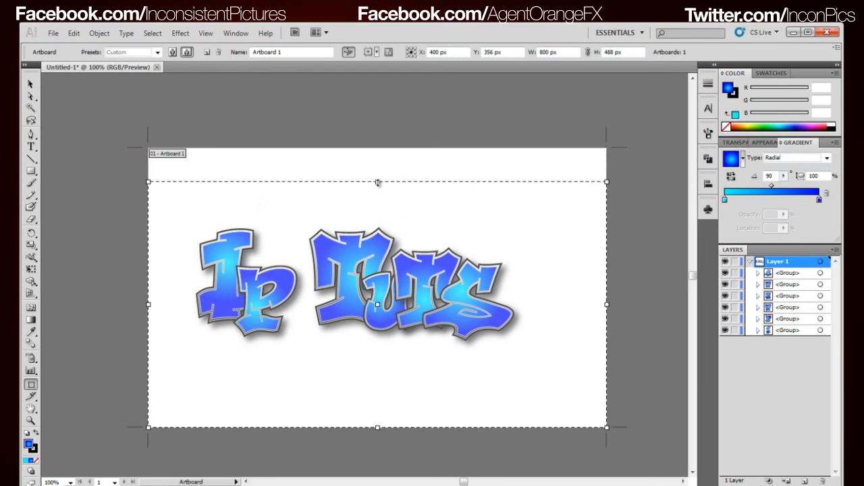
- Drag the artboard's top, bottom and right edges in to frame the lettering
{"action": "left_click_drag", "start_coordinate": [377, 182], "coordinate": [377, 223]}
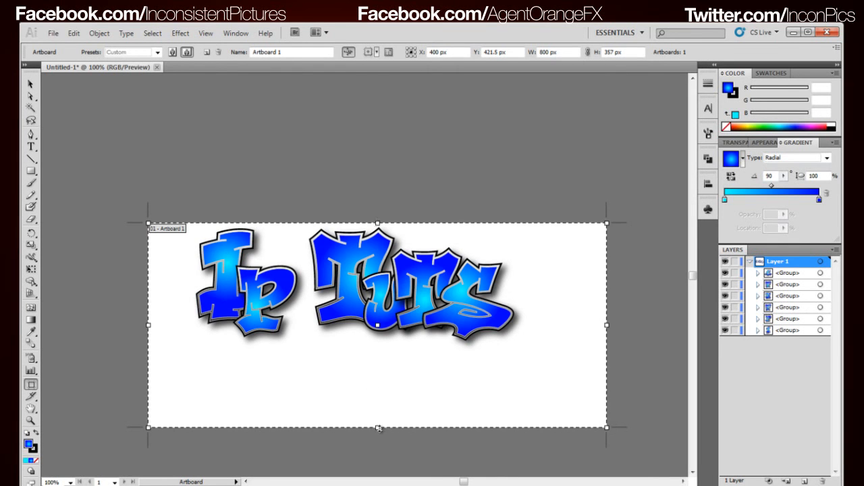
{"action": "left_click_drag", "start_coordinate": [378, 426], "coordinate": [377, 351]}
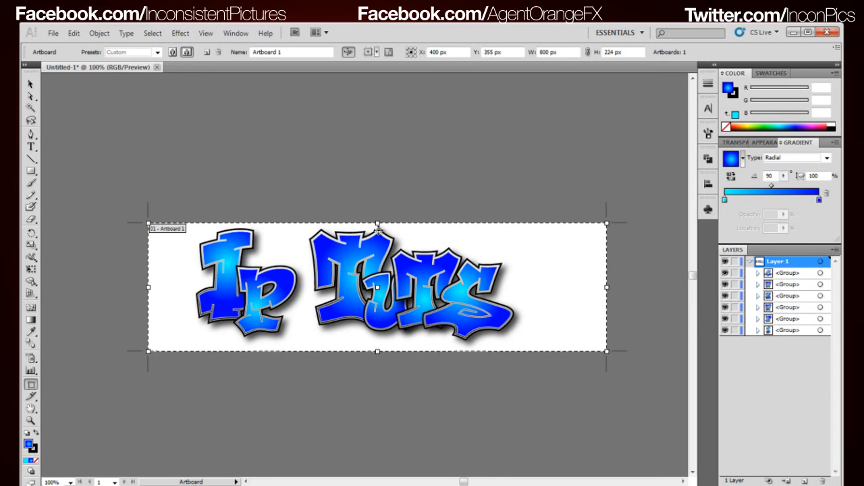
{"action": "left_click_drag", "start_coordinate": [377, 223], "coordinate": [377, 214]}
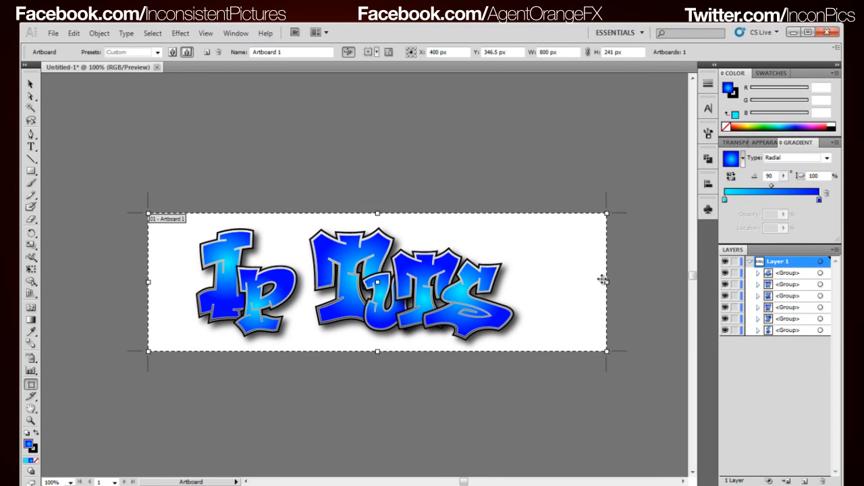
{"action": "left_click_drag", "start_coordinate": [606, 280], "coordinate": [552, 280]}
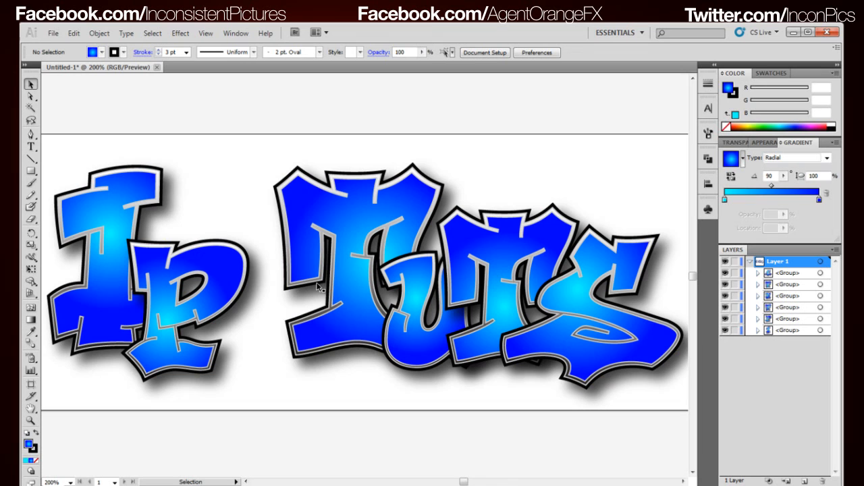
{"action": "mouse_move", "coordinate": [291, 306]}
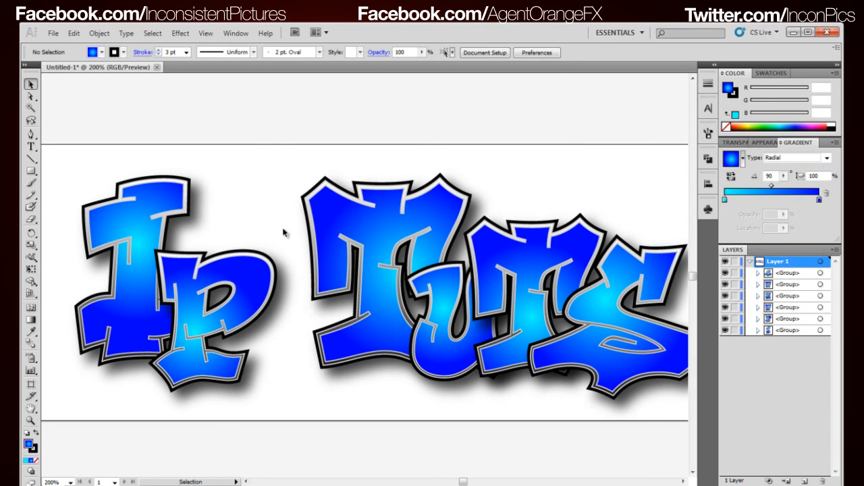
{"action": "mouse_move", "coordinate": [355, 243]}
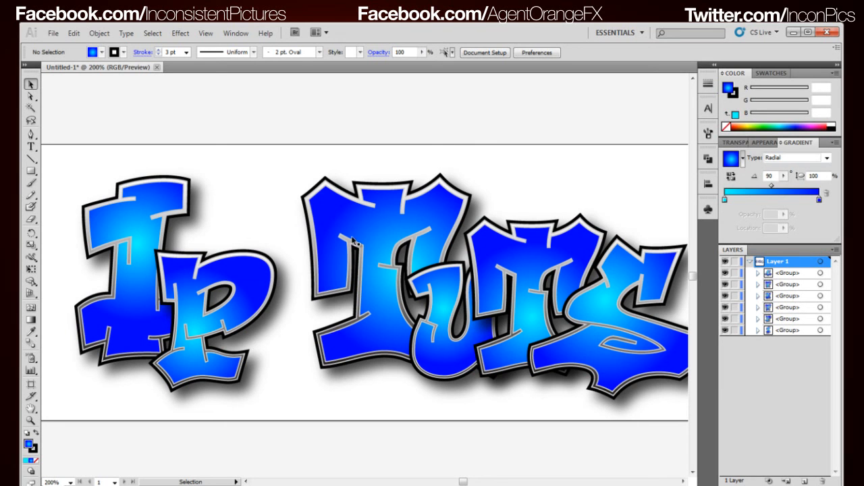
{"action": "mouse_move", "coordinate": [367, 243]}
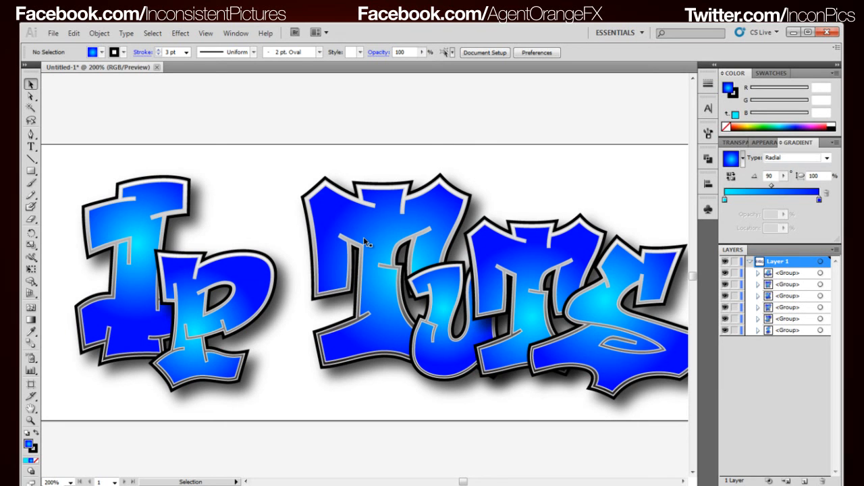
{"action": "mouse_move", "coordinate": [356, 245]}
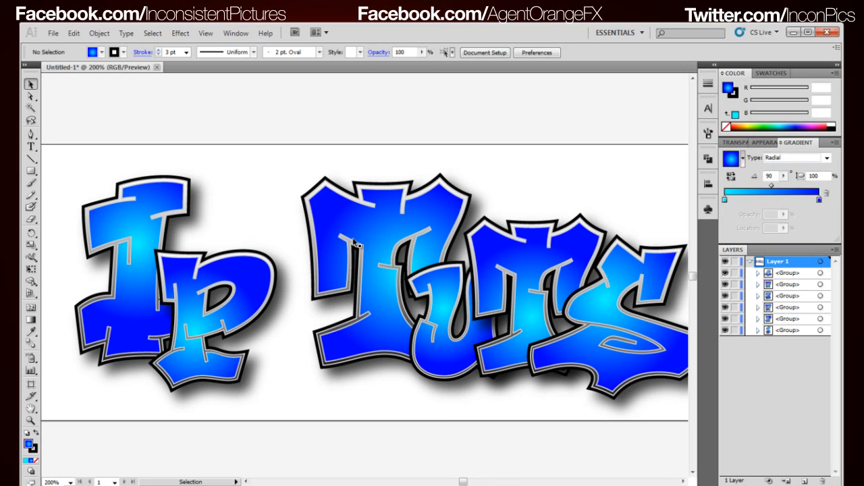
{"action": "mouse_move", "coordinate": [265, 277]}
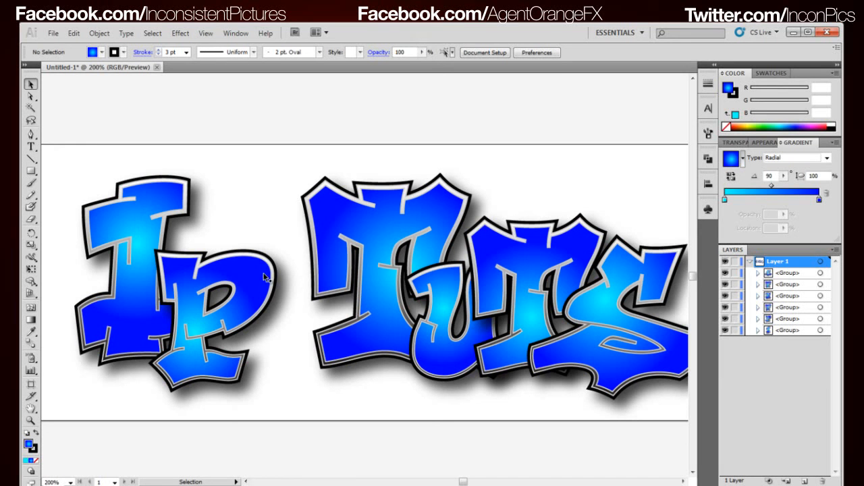